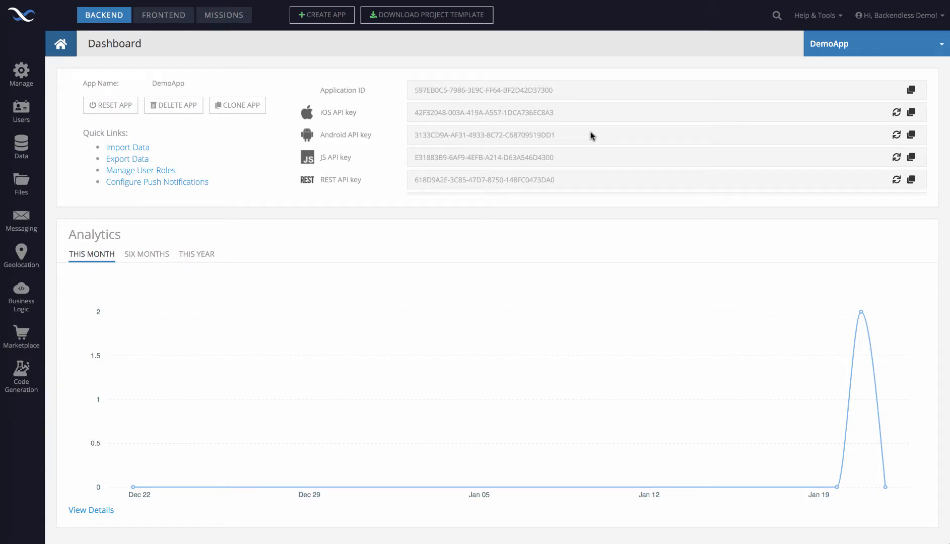
mouse_move(356, 180)
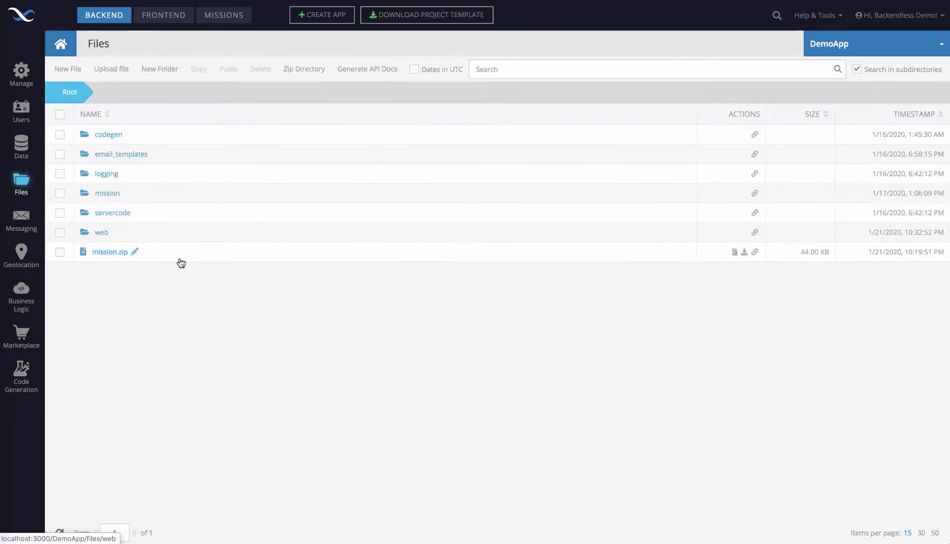
mouse_move(87, 277)
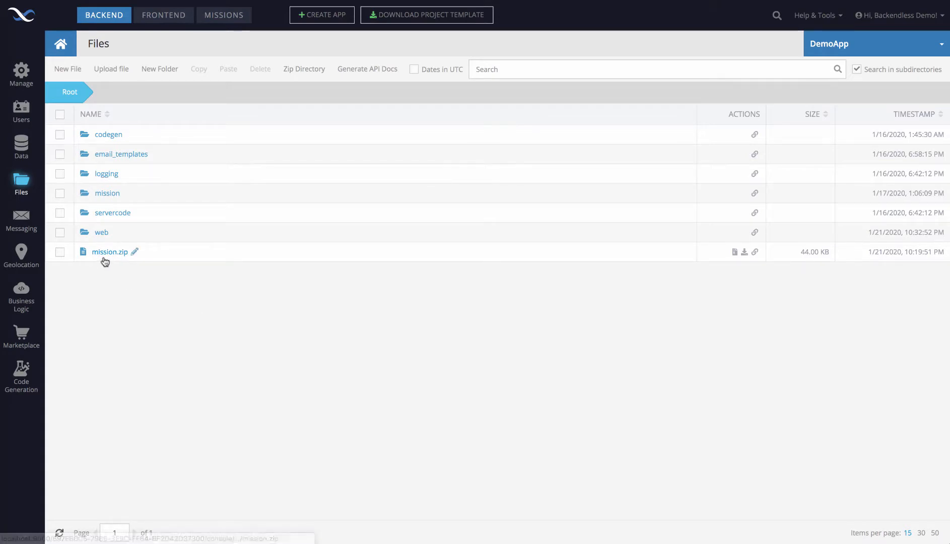
mouse_move(110, 260)
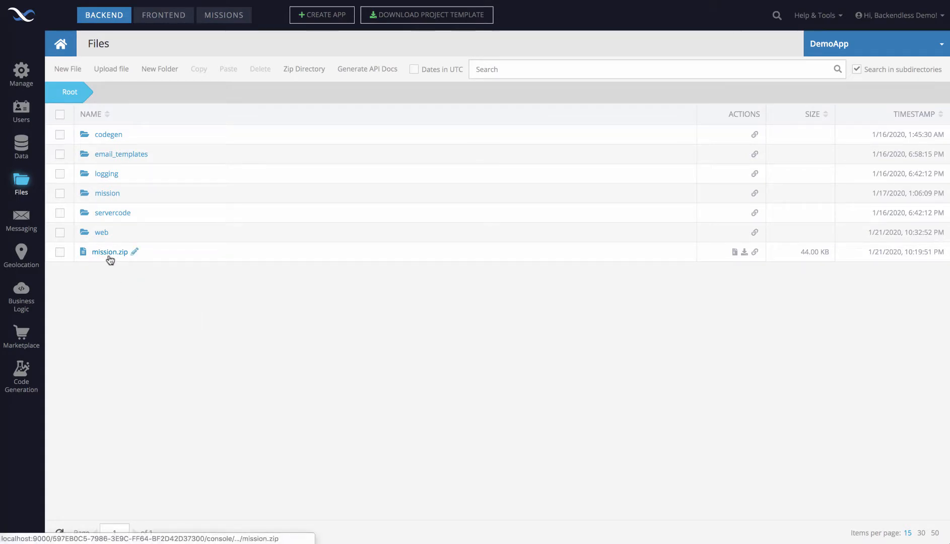
mouse_move(99, 256)
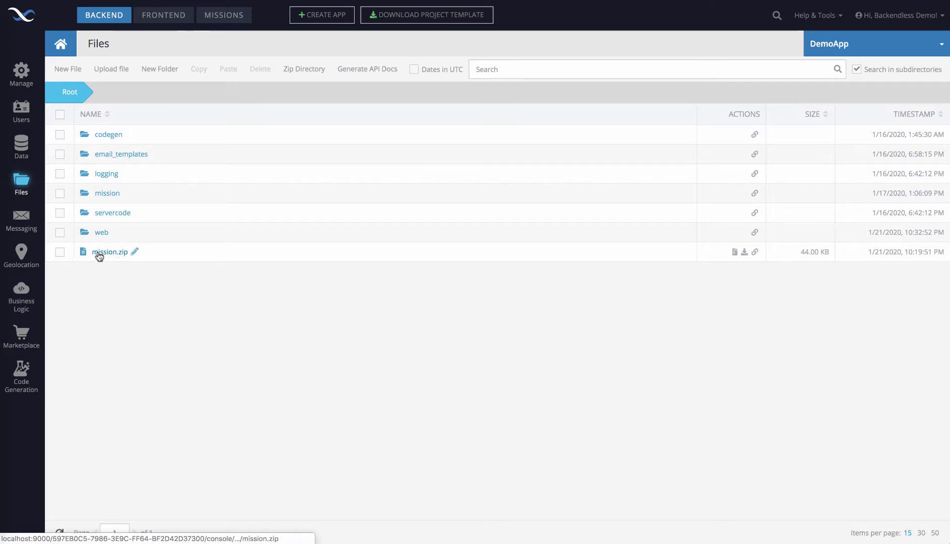
mouse_move(100, 193)
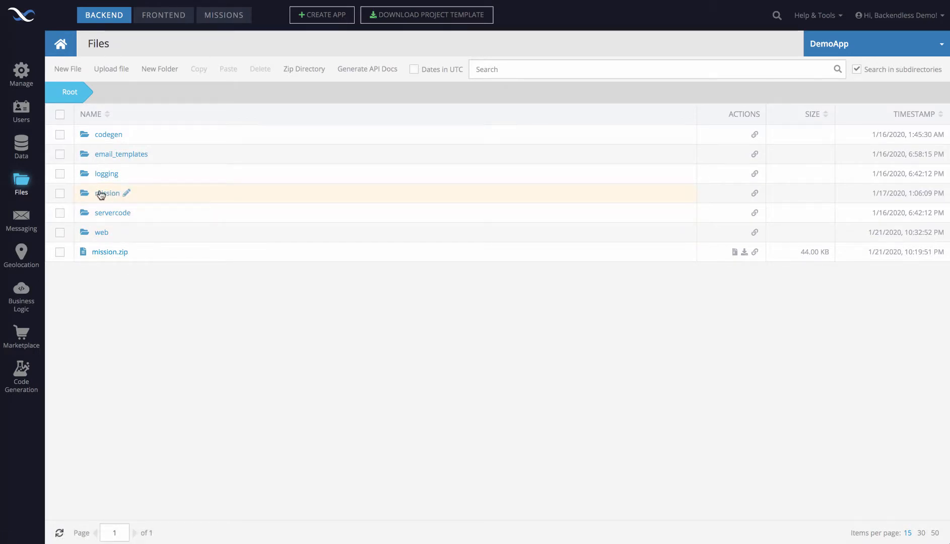
mouse_move(153, 314)
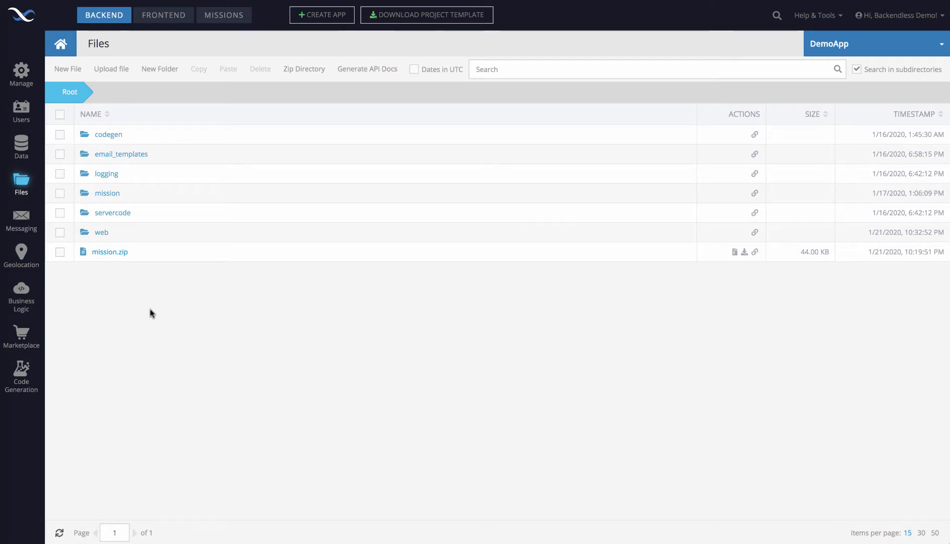
Select mission.zip for copying and open the web folder as its destination.
left_click(60, 254)
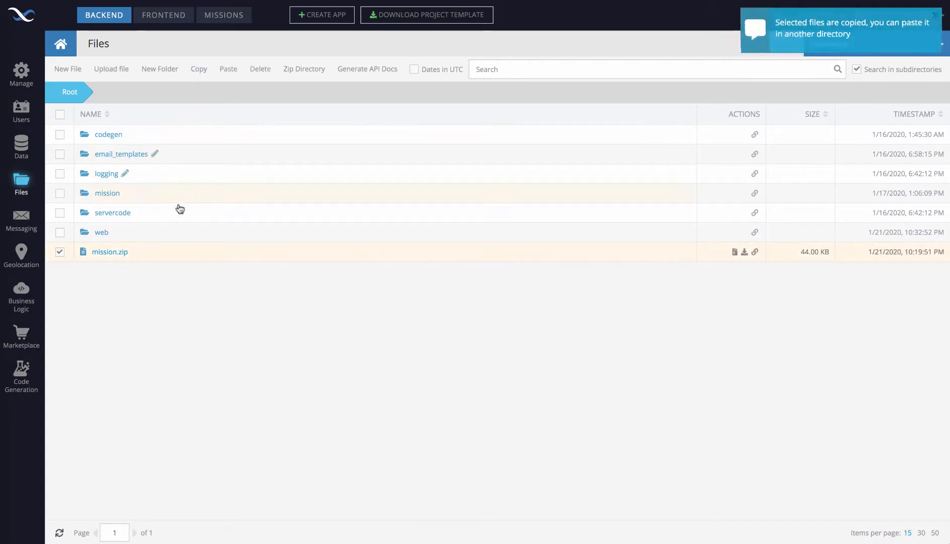
left_click(101, 233)
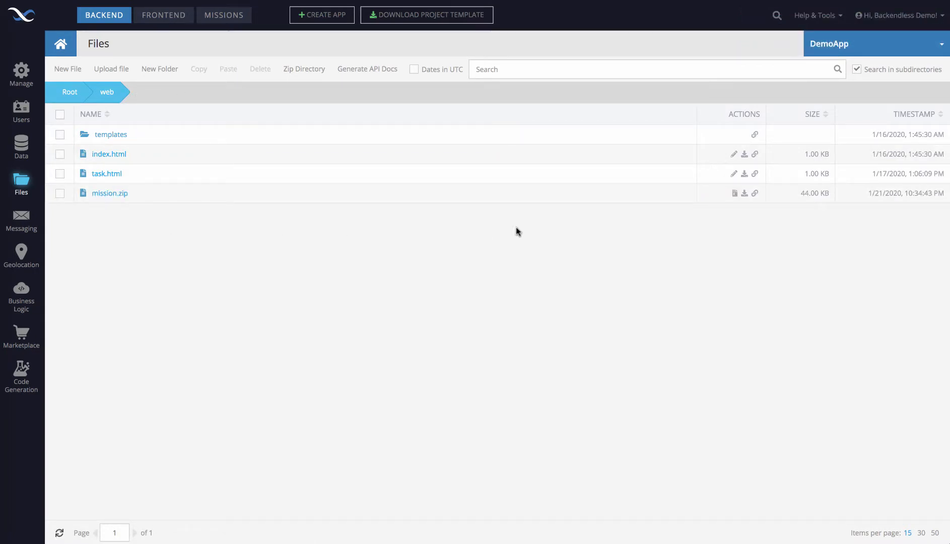
mouse_move(288, 250)
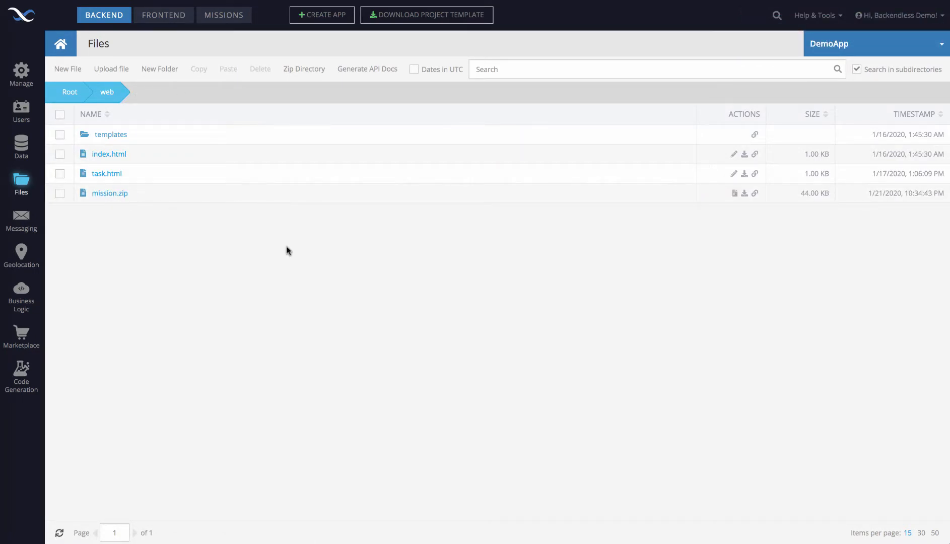
mouse_move(338, 227)
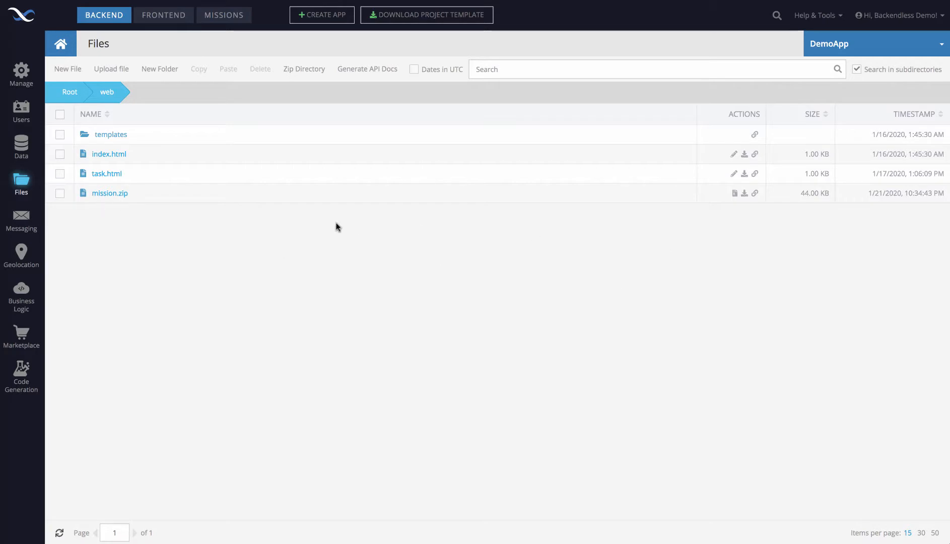
mouse_move(740, 206)
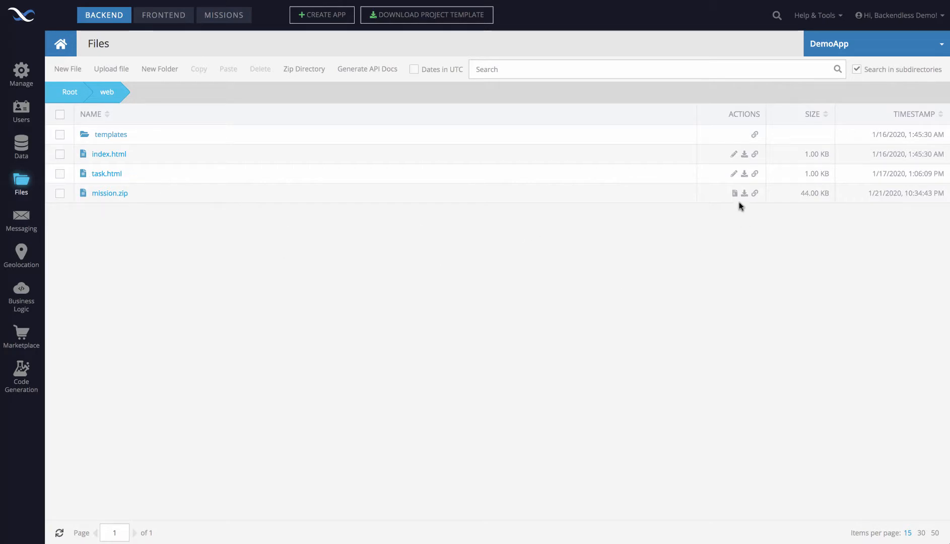
mouse_move(734, 193)
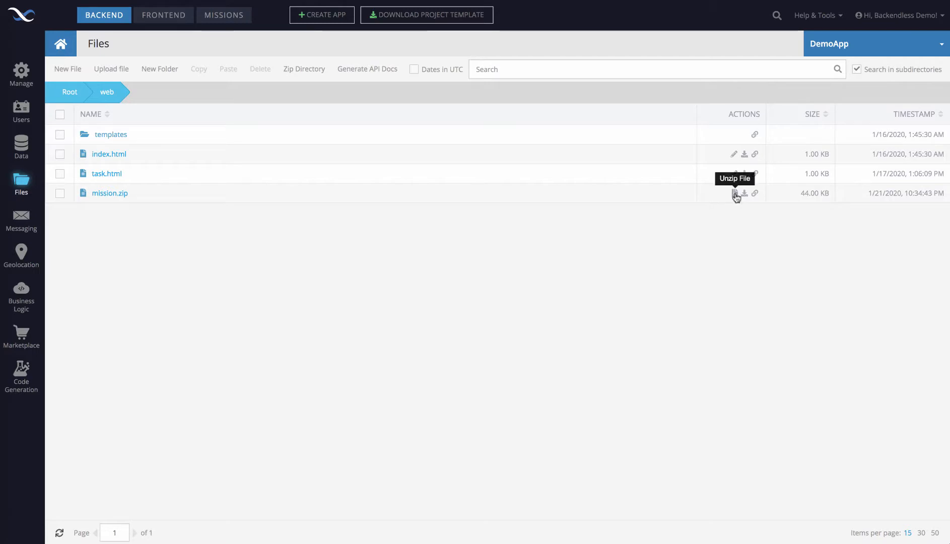
mouse_move(755, 116)
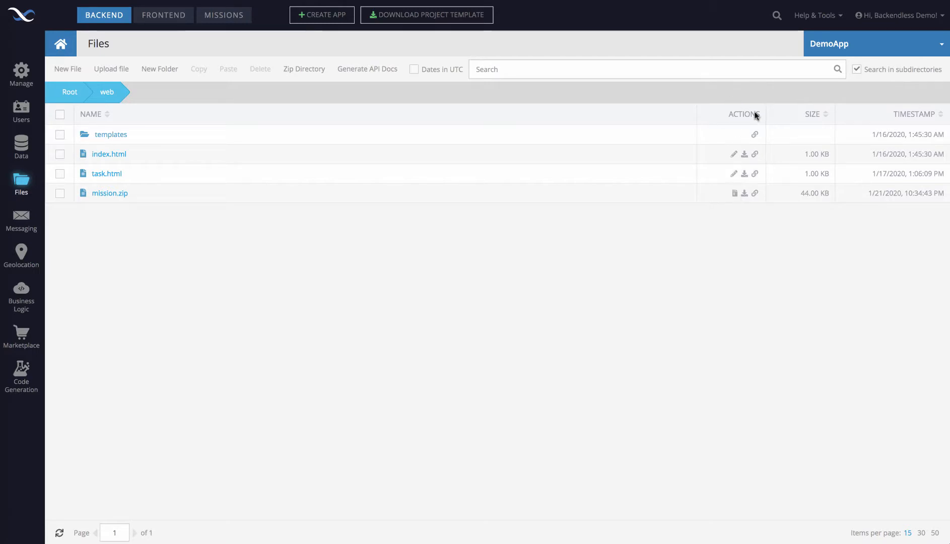
mouse_move(726, 223)
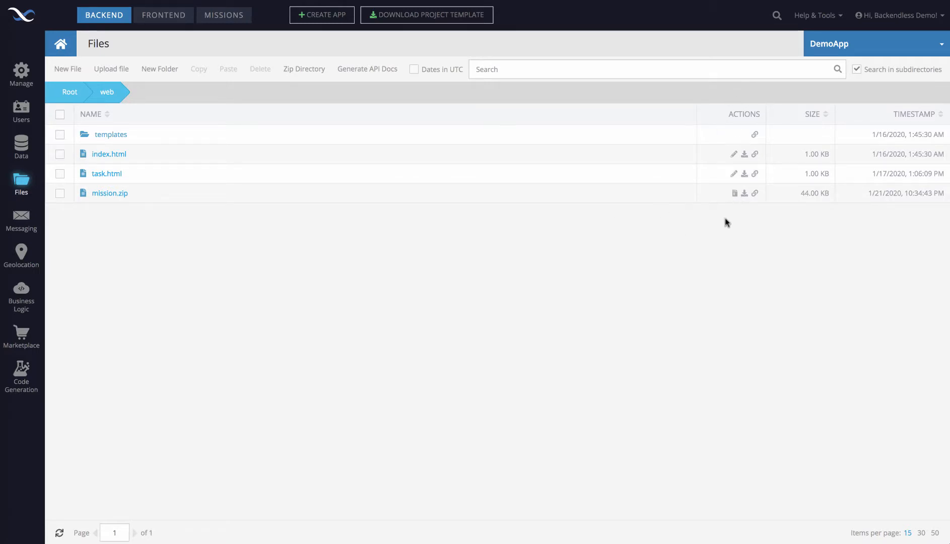
mouse_move(109, 199)
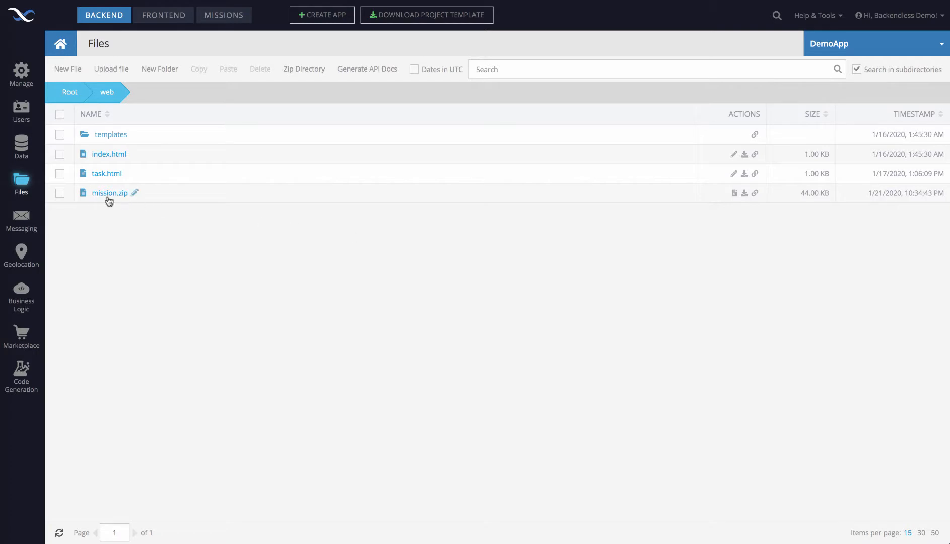
mouse_move(734, 192)
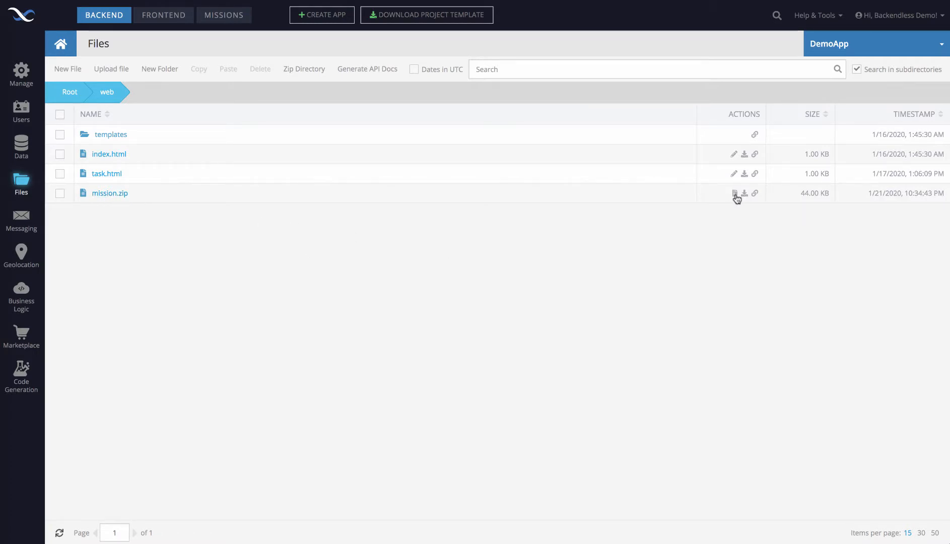
Extract mission.zip, verify the mission folder holds sunset.jpg and task.html, and return to web.
left_click(733, 193)
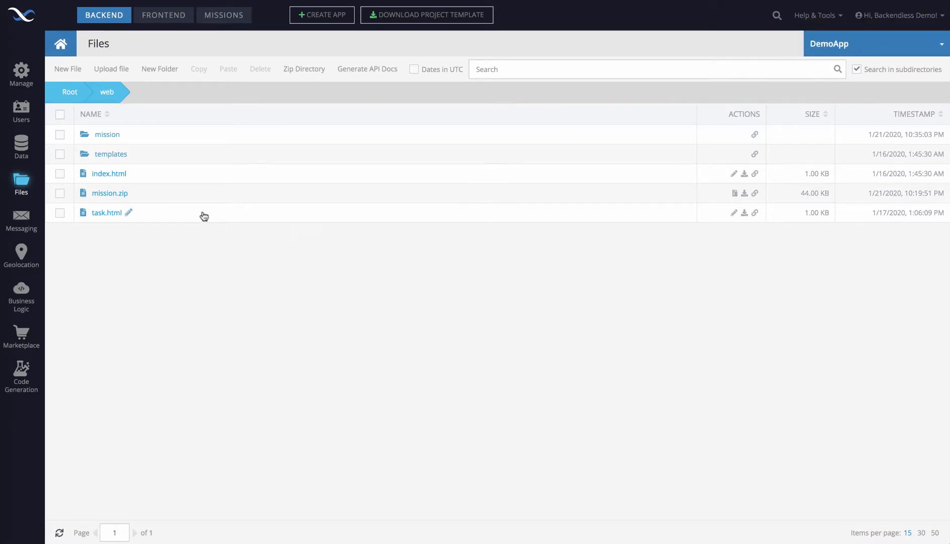
mouse_move(105, 154)
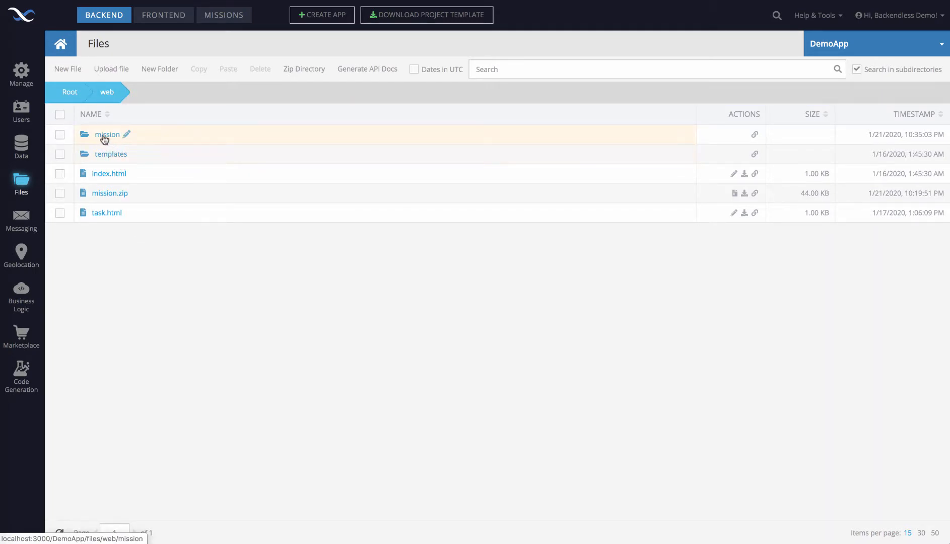
mouse_move(131, 216)
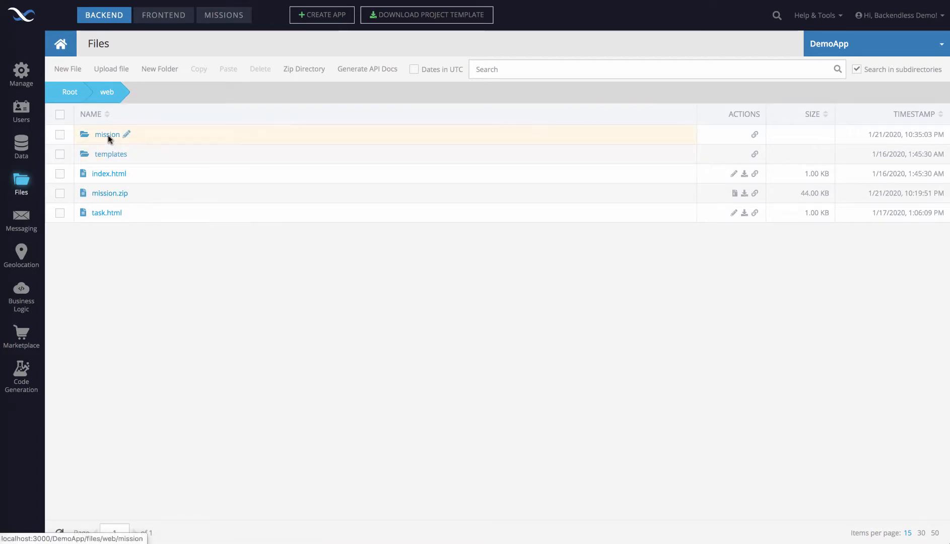
left_click(107, 134)
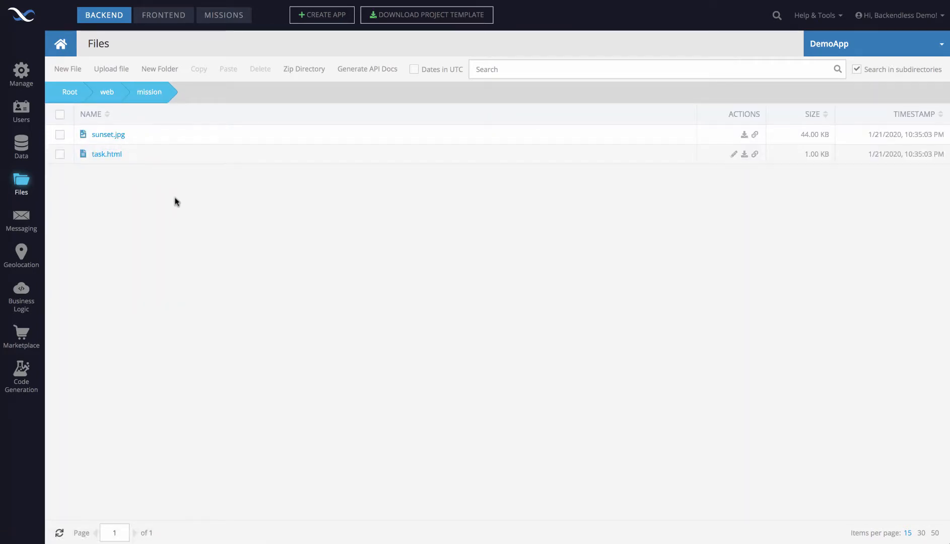
mouse_move(127, 121)
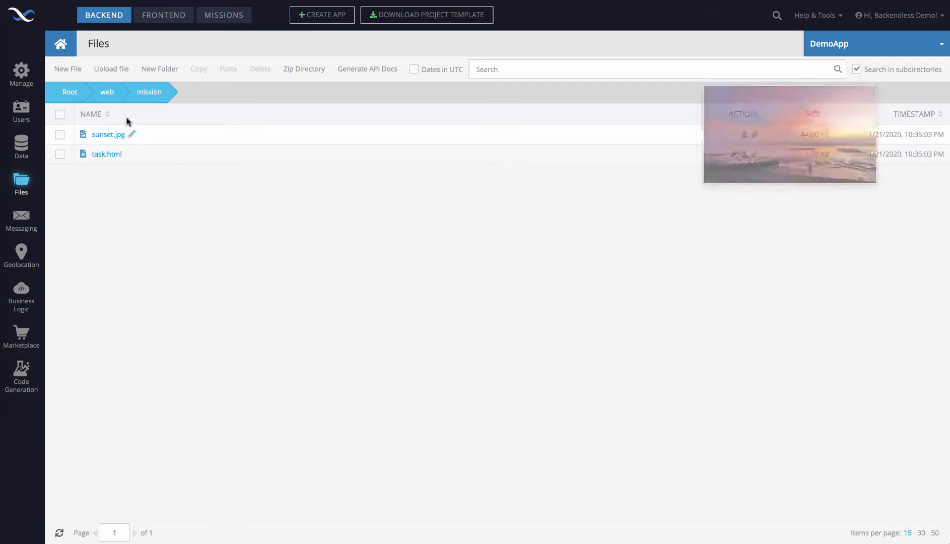
left_click(106, 92)
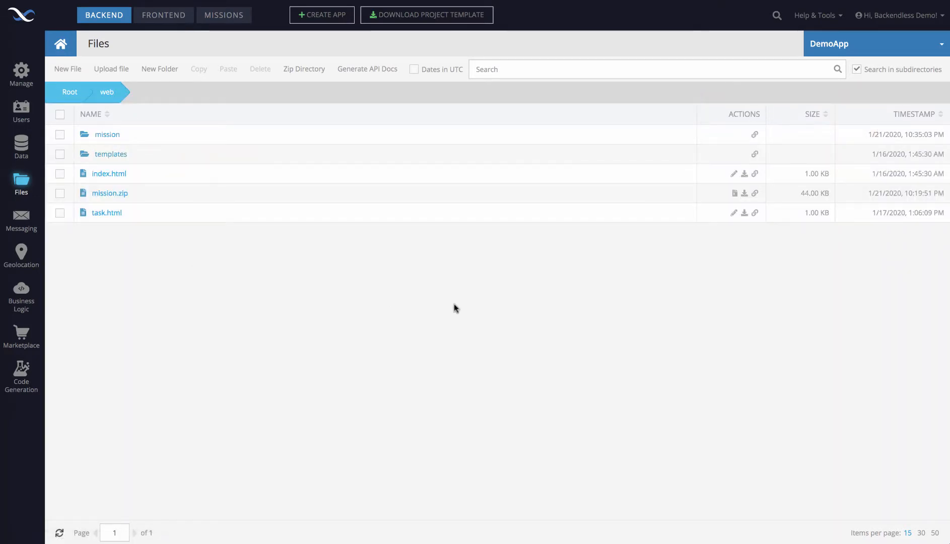
mouse_move(667, 331)
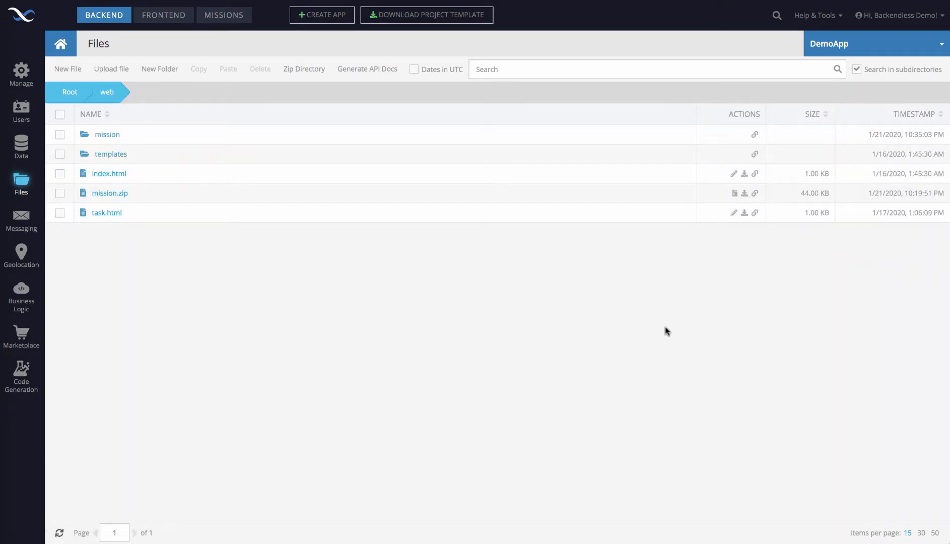
mouse_move(734, 193)
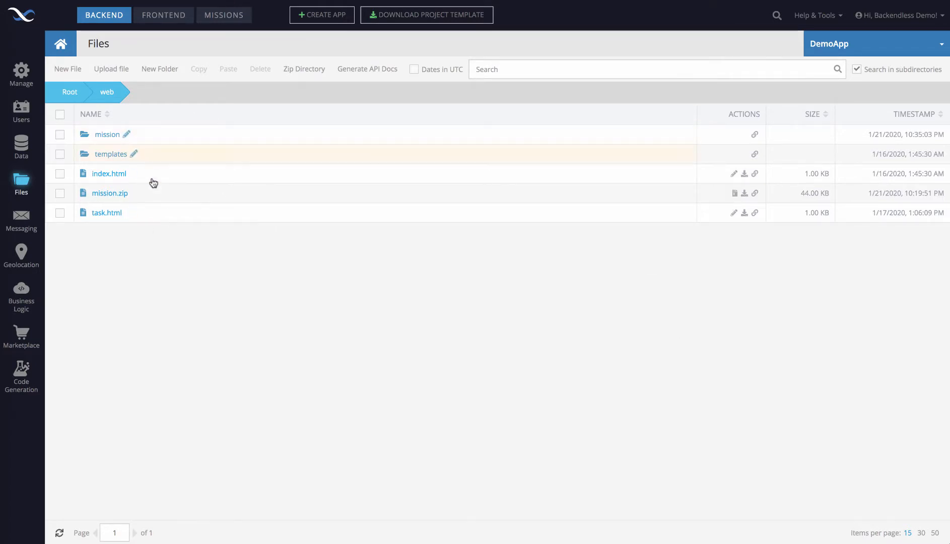
mouse_move(319, 306)
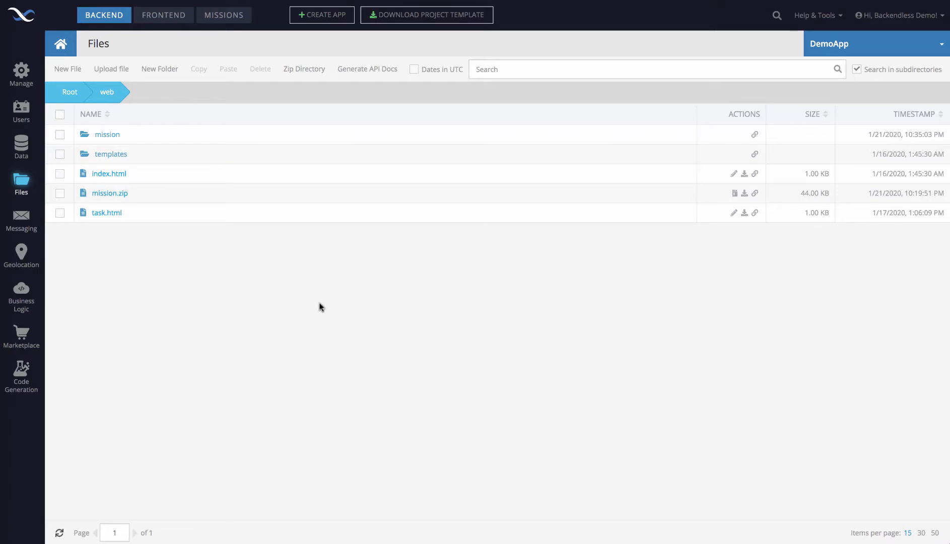
mouse_move(518, 311)
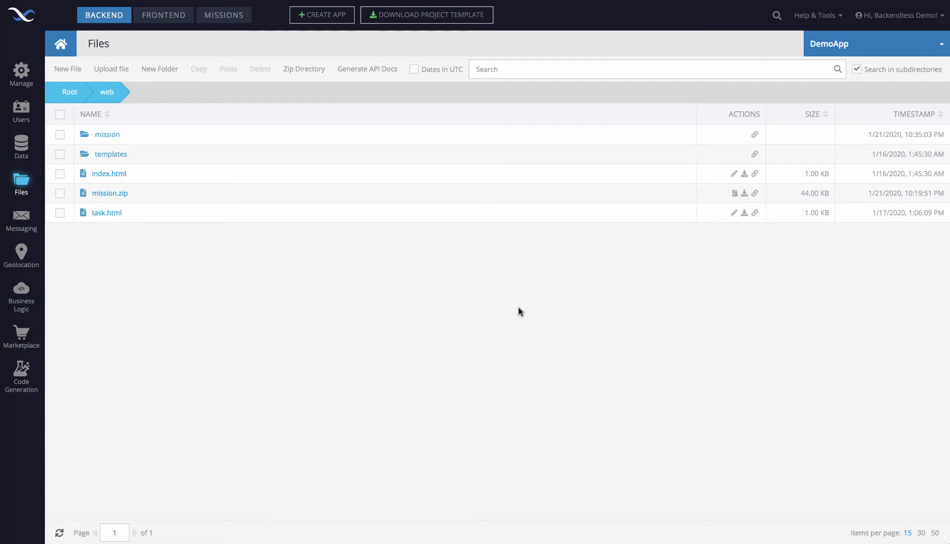
mouse_move(455, 365)
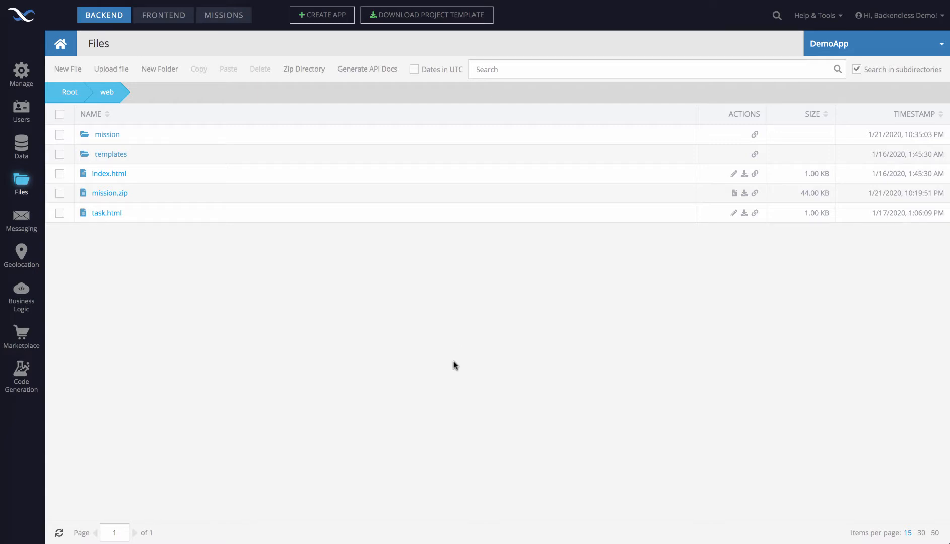
mouse_move(177, 248)
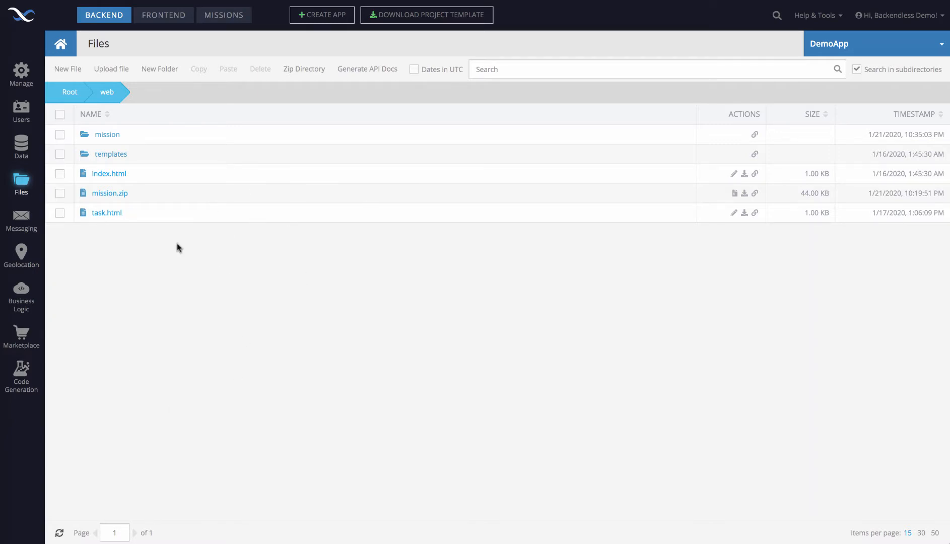
mouse_move(203, 287)
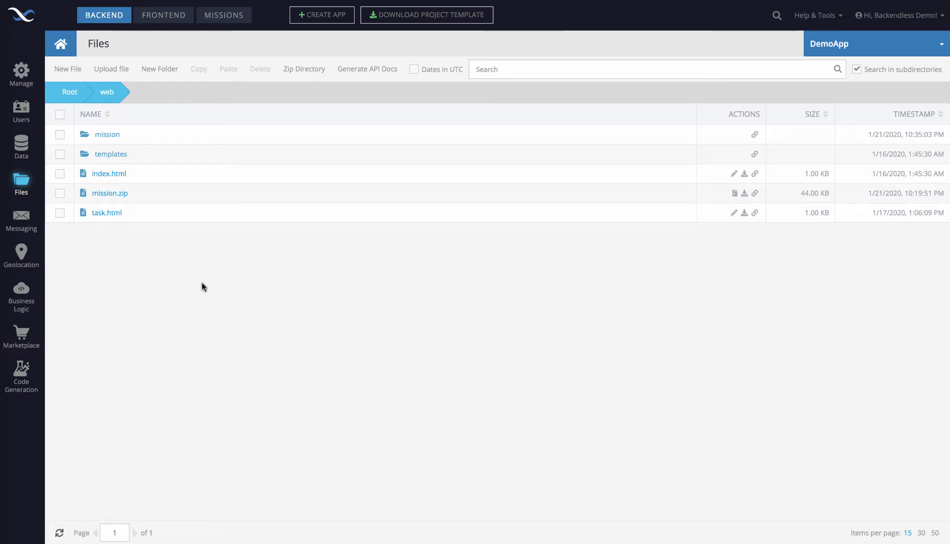
mouse_move(85, 436)
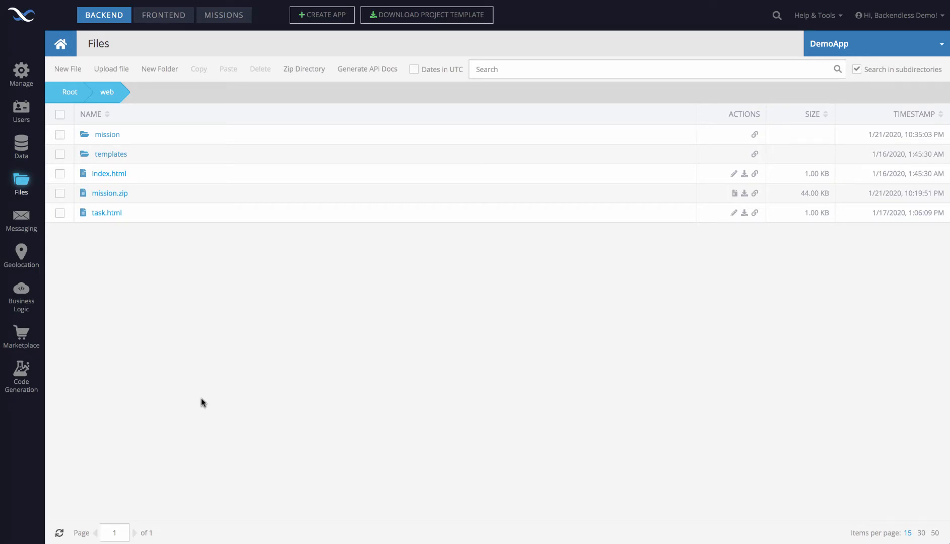
mouse_move(316, 371)
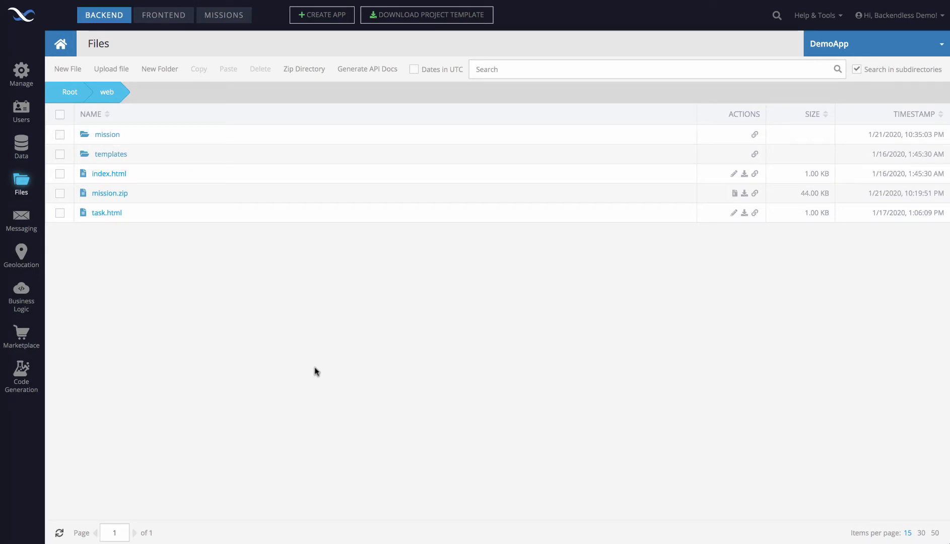
mouse_move(294, 286)
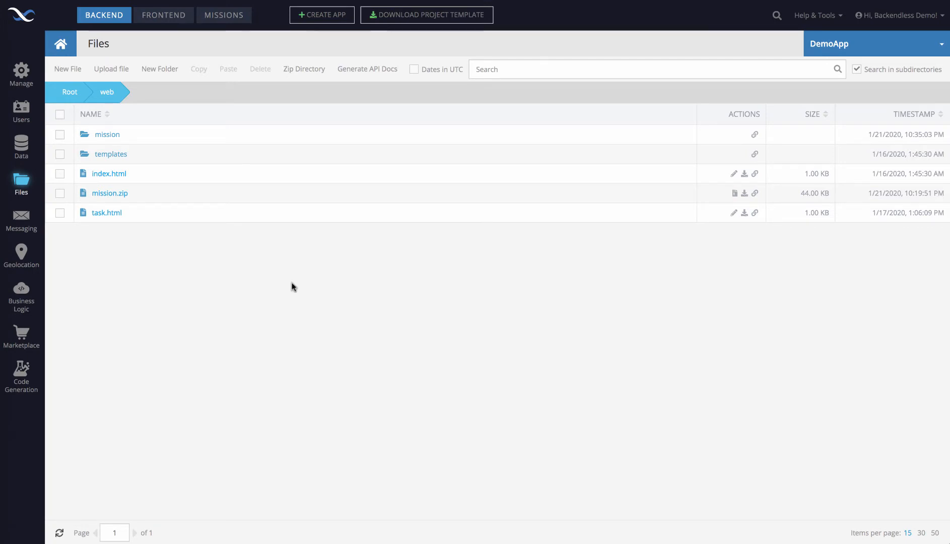
mouse_move(259, 301)
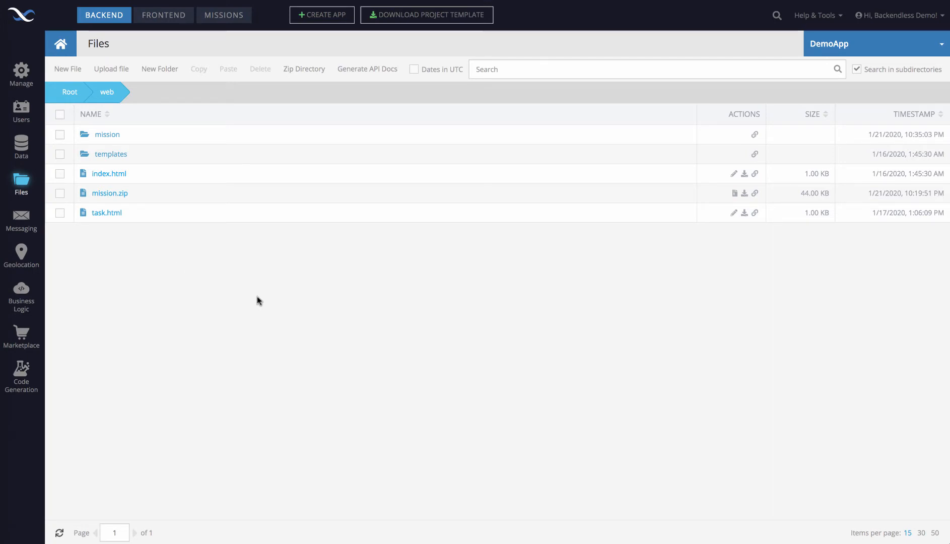
mouse_move(395, 286)
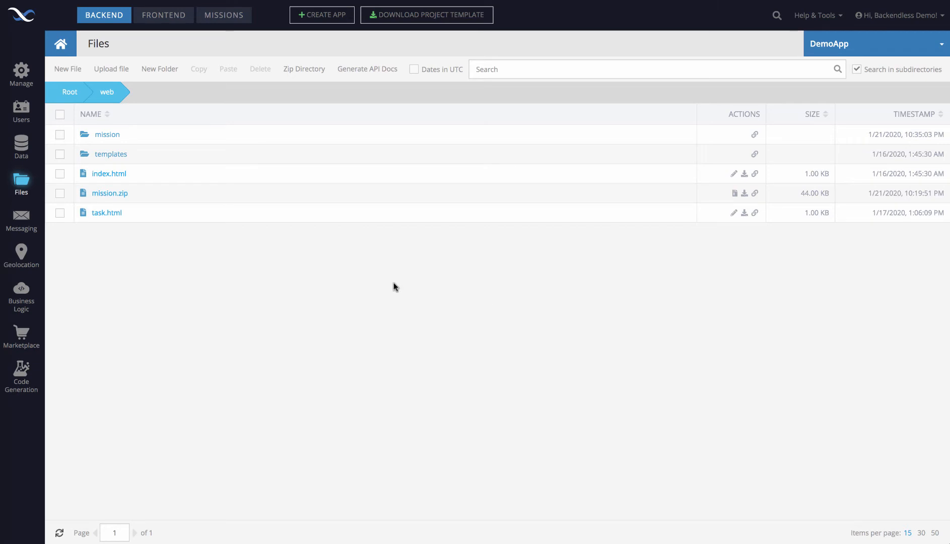